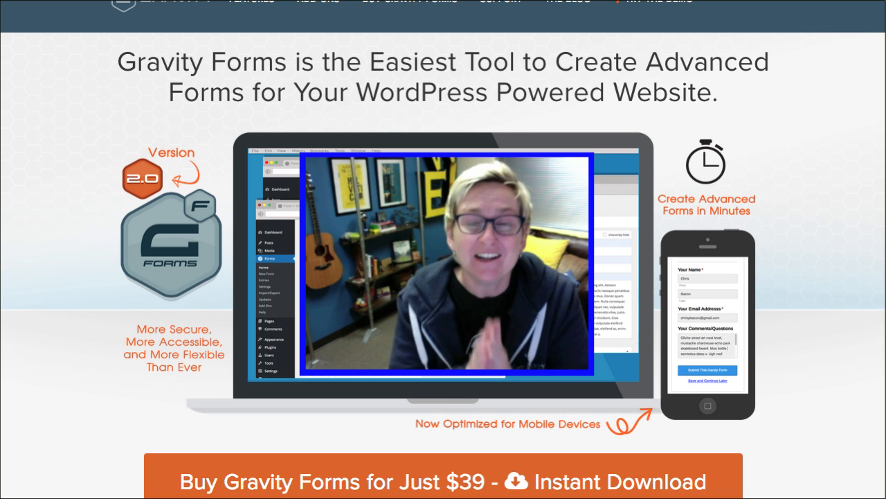
pyautogui.moveTo(823, 280)
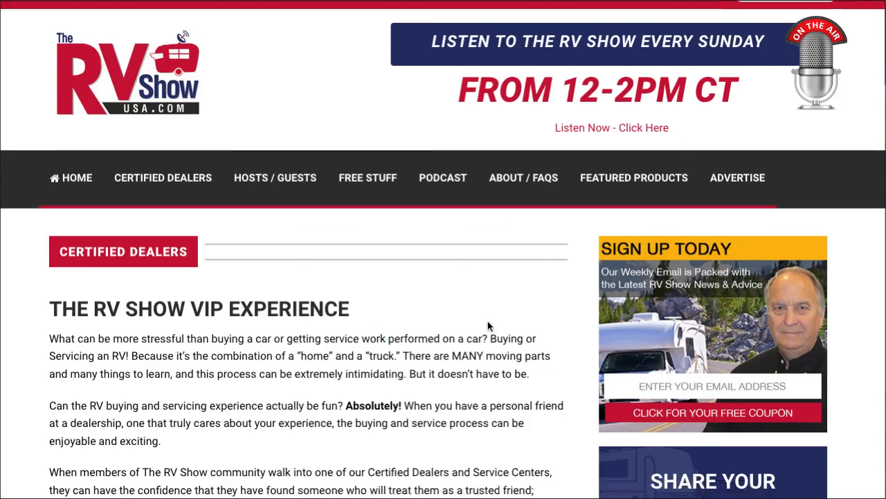
# Scroll the Certified Dealers page to the VIP certificate form and expand the Select a Dealer dropdown.
pyautogui.scroll(-3)
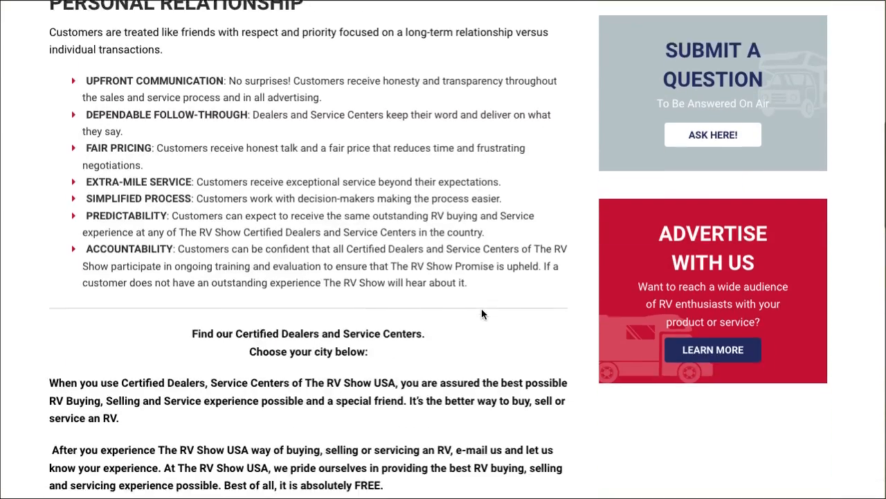
pyautogui.scroll(-3)
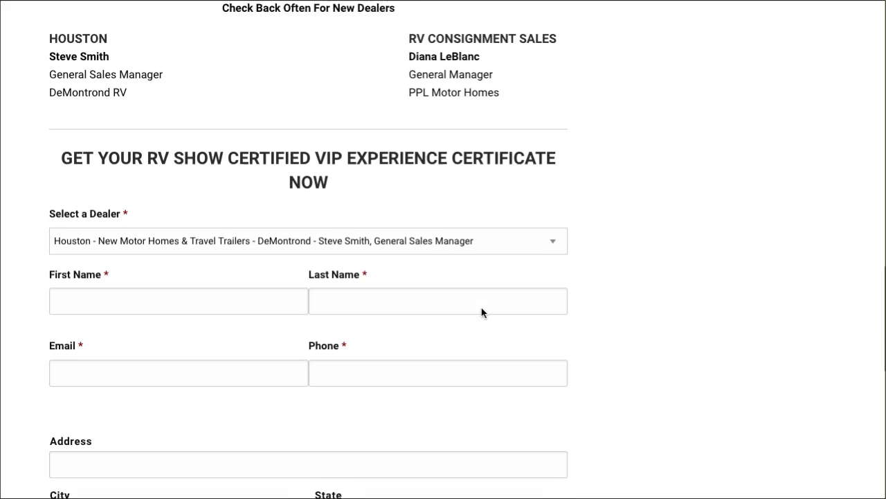
pyautogui.scroll(-3)
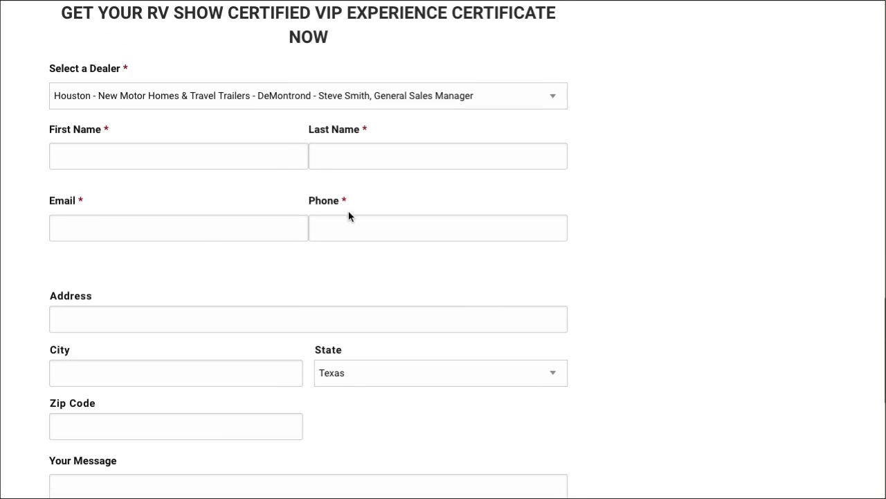
pyautogui.scroll(-3)
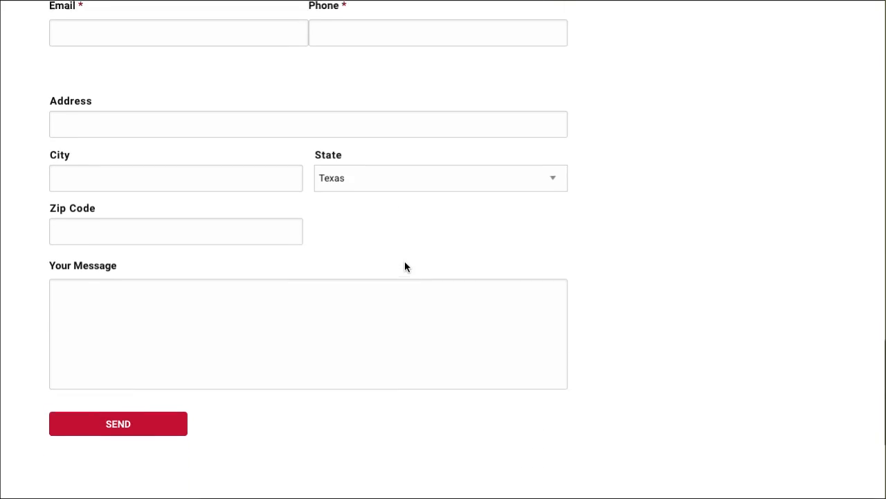
pyautogui.scroll(3)
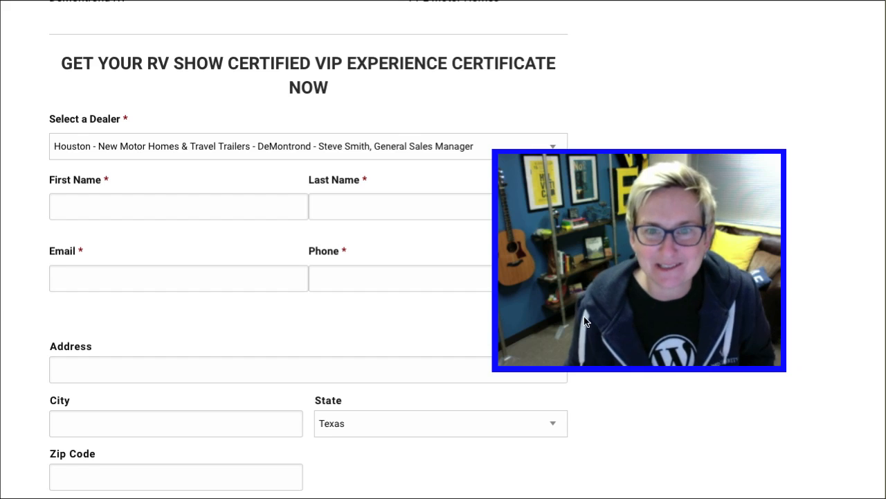
pyautogui.click(158, 147)
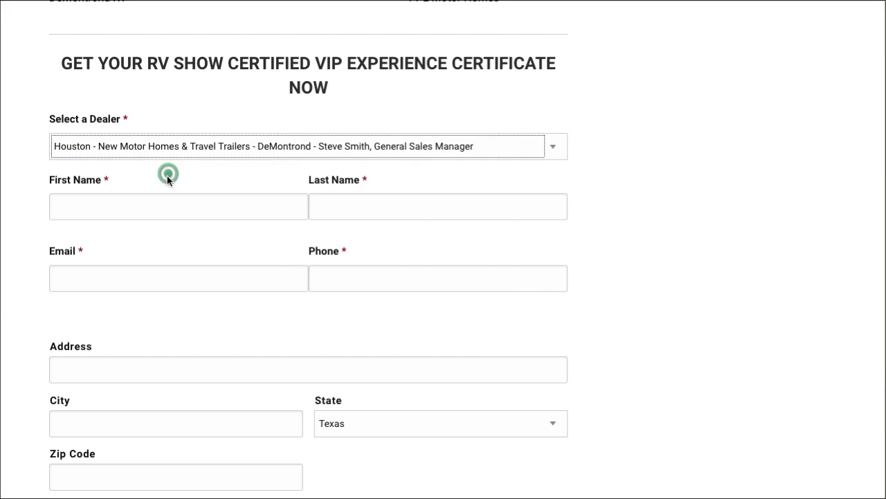
pyautogui.scroll(-3)
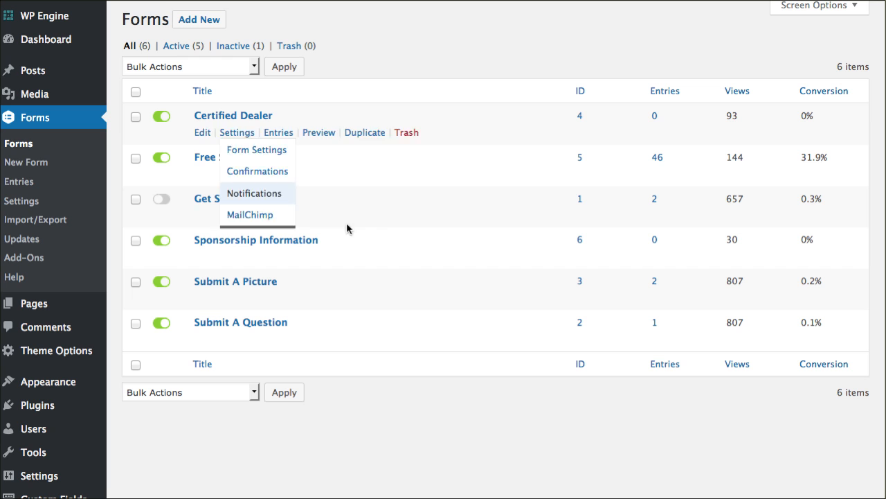
pyautogui.moveTo(237, 133)
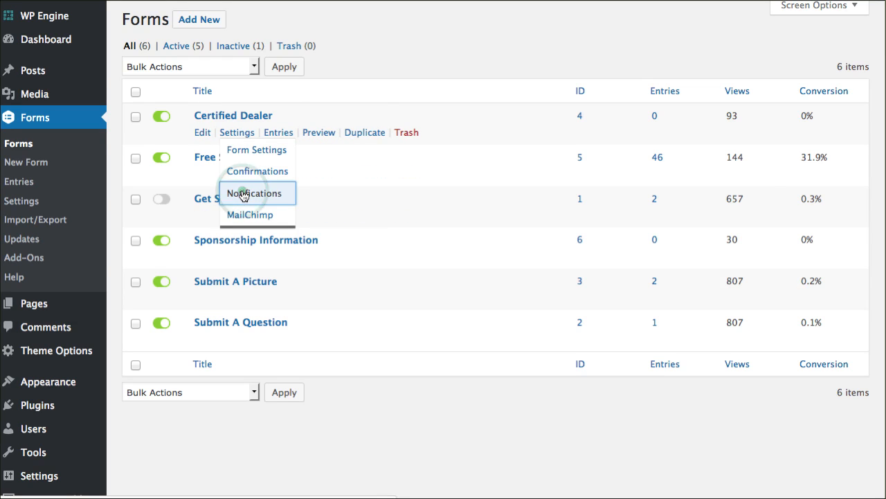
# Go to the Certified Dealer form's Notifications settings, listing Admin and Alan notifications.
pyautogui.click(255, 193)
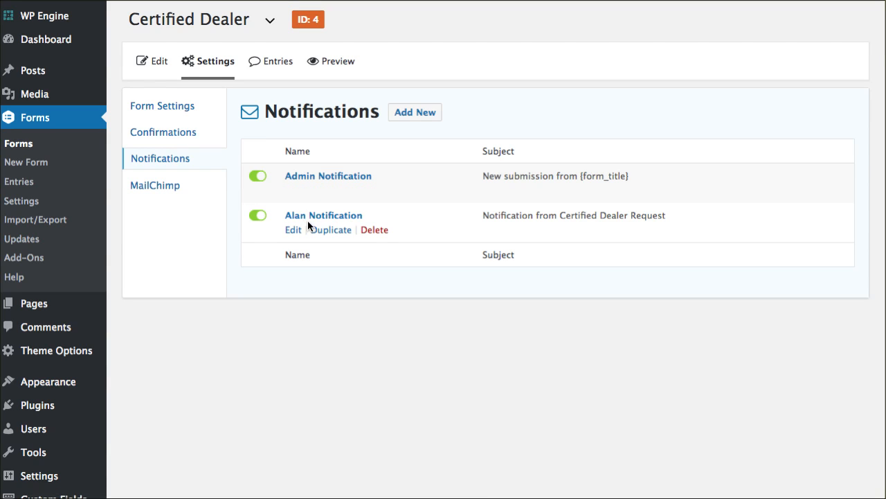
pyautogui.moveTo(414, 112)
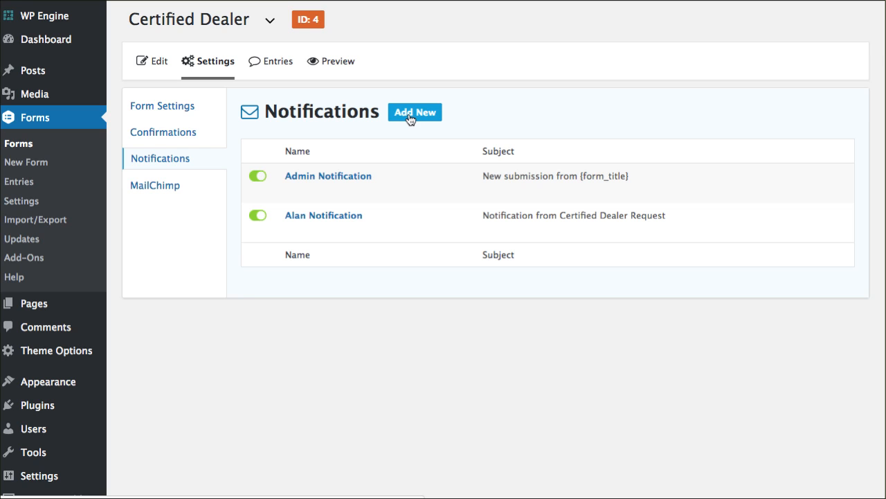
pyautogui.moveTo(406, 127)
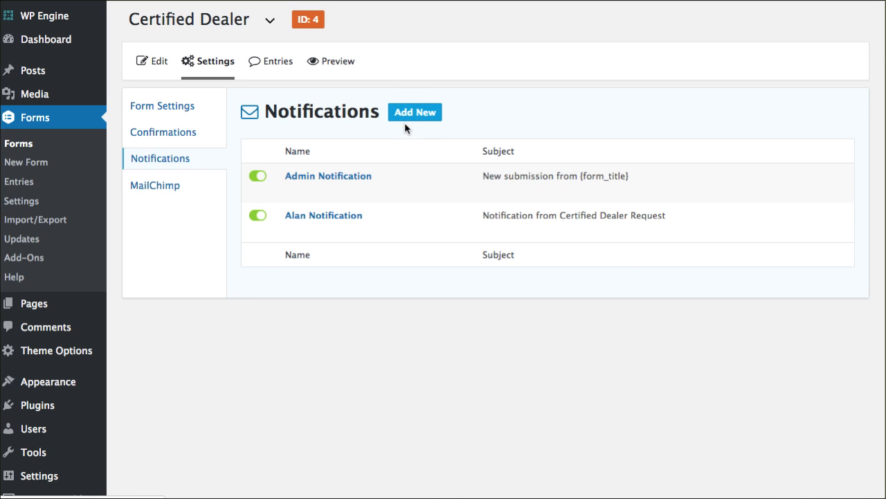
# Add a new blank notification to the Certified Dealer form, From Email prefilled as {admin_email}.
pyautogui.click(415, 110)
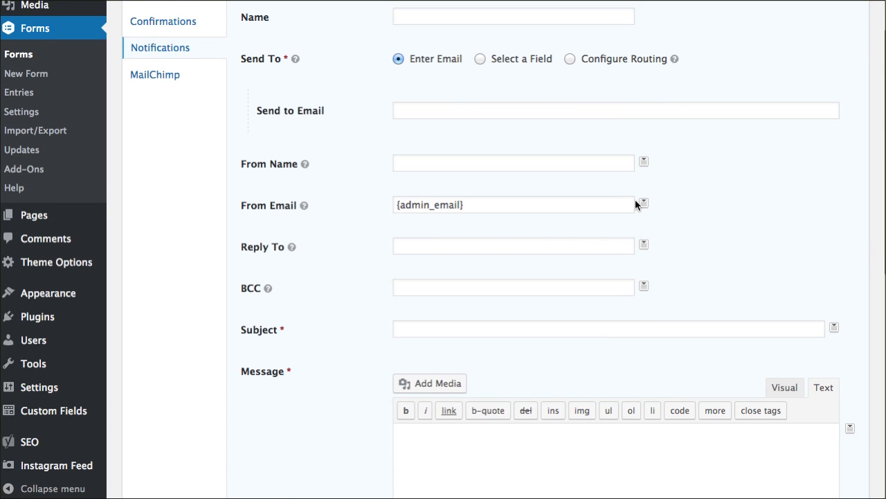
pyautogui.click(643, 161)
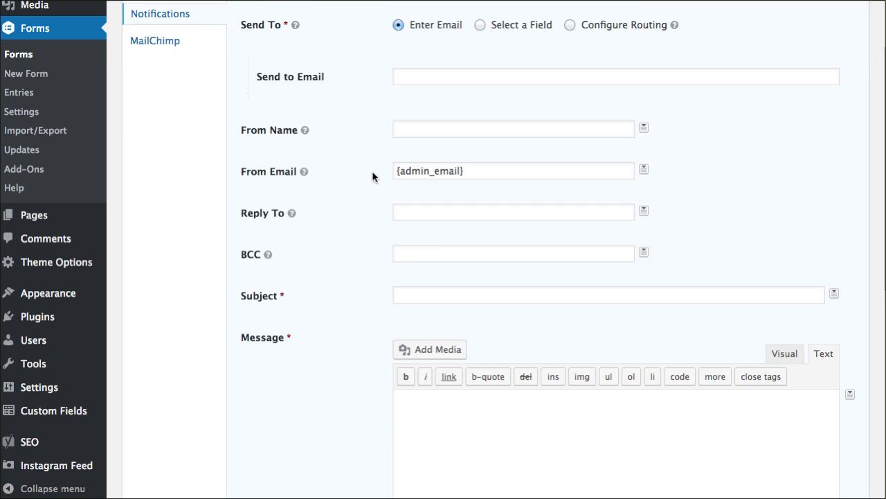
pyautogui.scroll(-3)
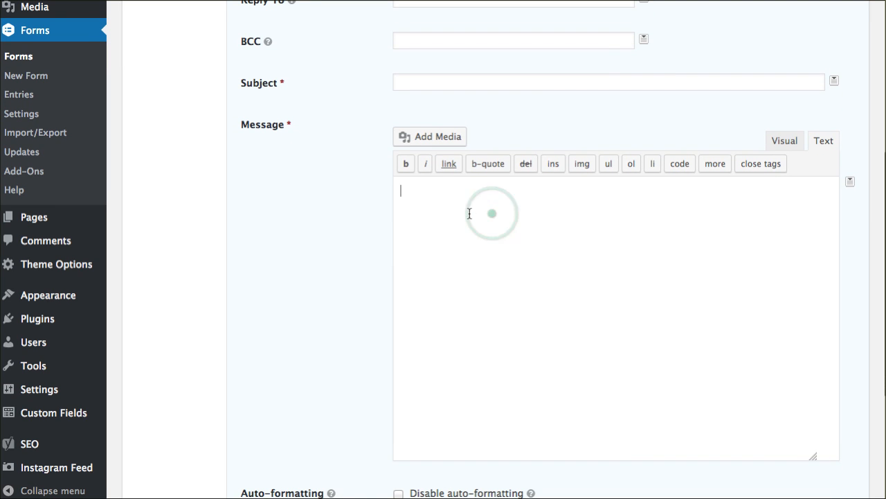
# Write the message 'Hello {First Name:7},' followed by 'This is the pdf file.' using the First Name merge tag.
pyautogui.write('This is the')
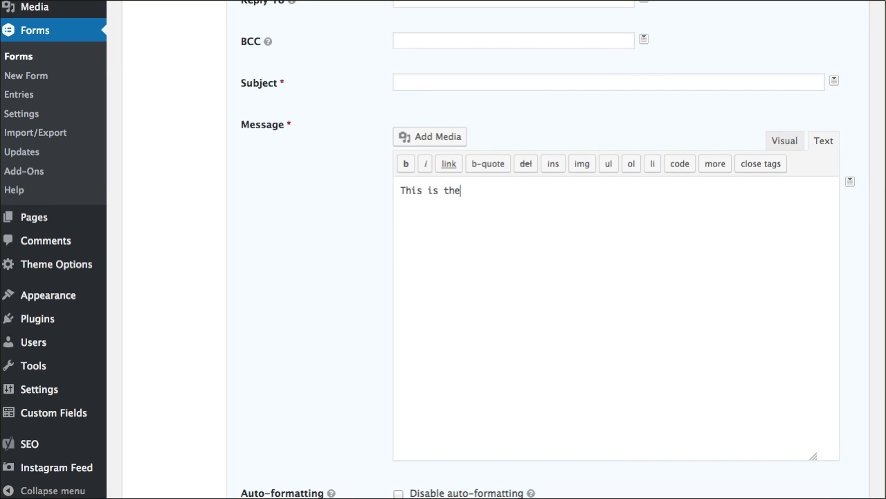
pyautogui.write('pdf')
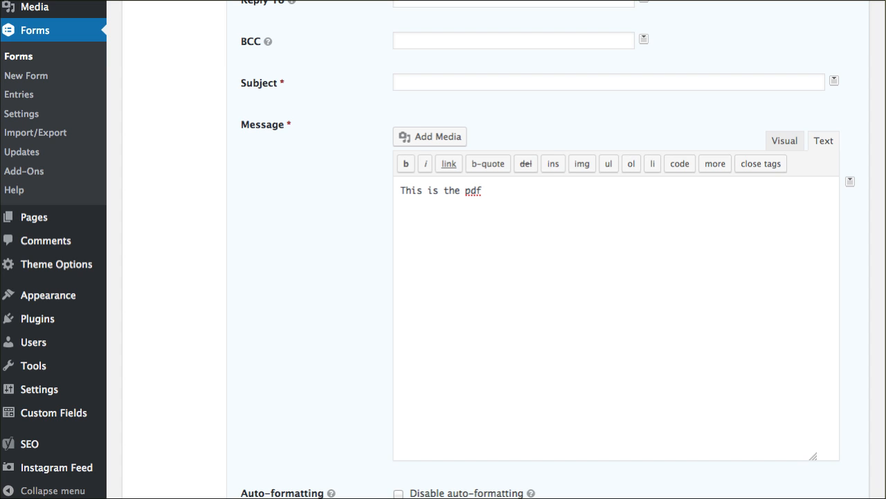
pyautogui.click(401, 193)
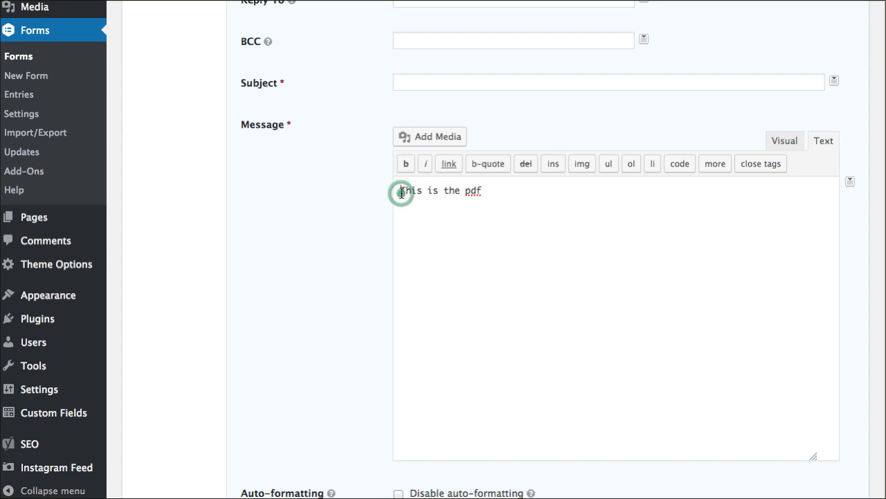
pyautogui.write('Hello')
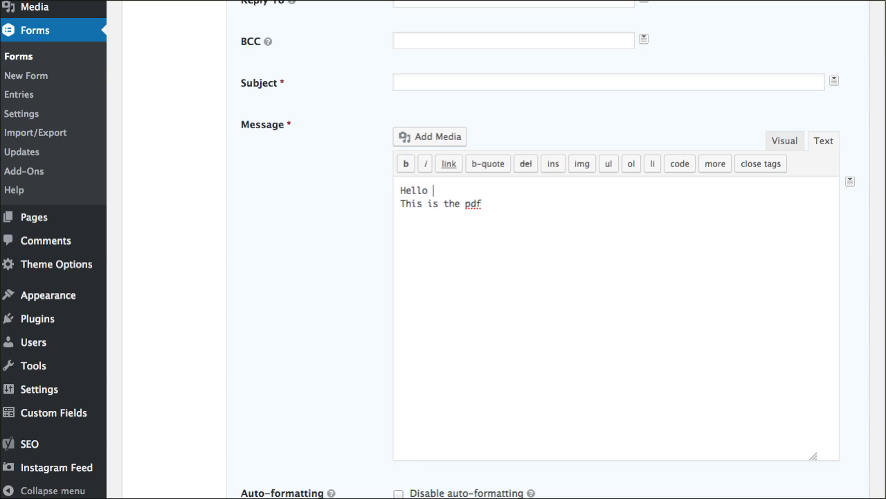
pyautogui.click(850, 180)
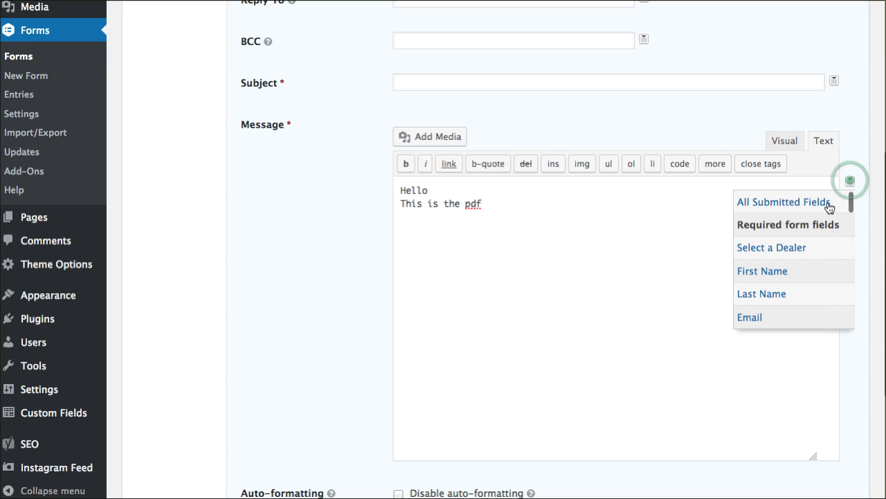
pyautogui.click(762, 270)
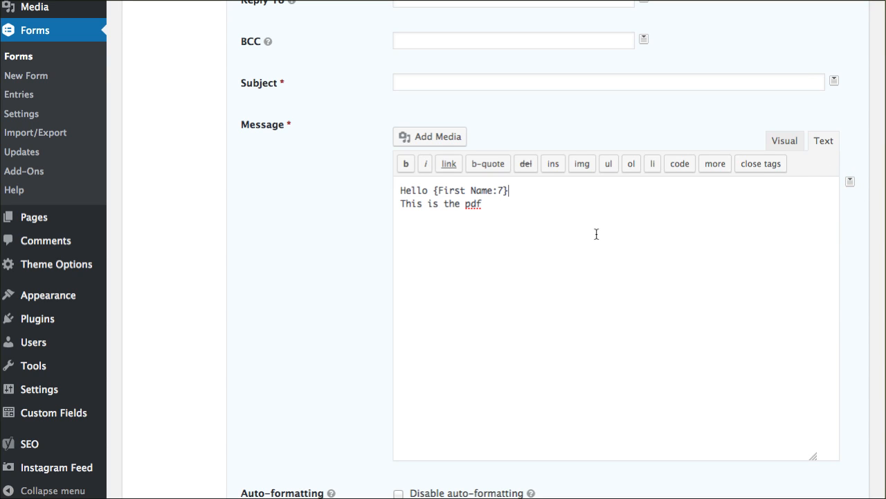
pyautogui.write(',')
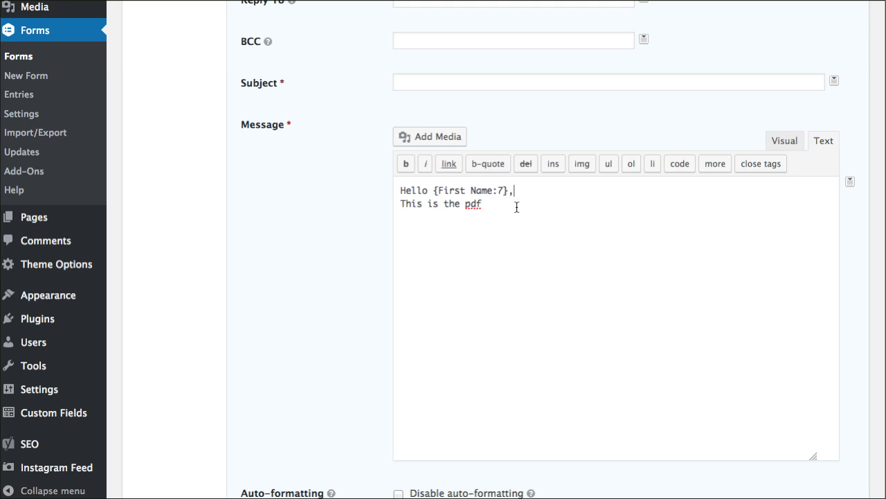
pyautogui.write('f')
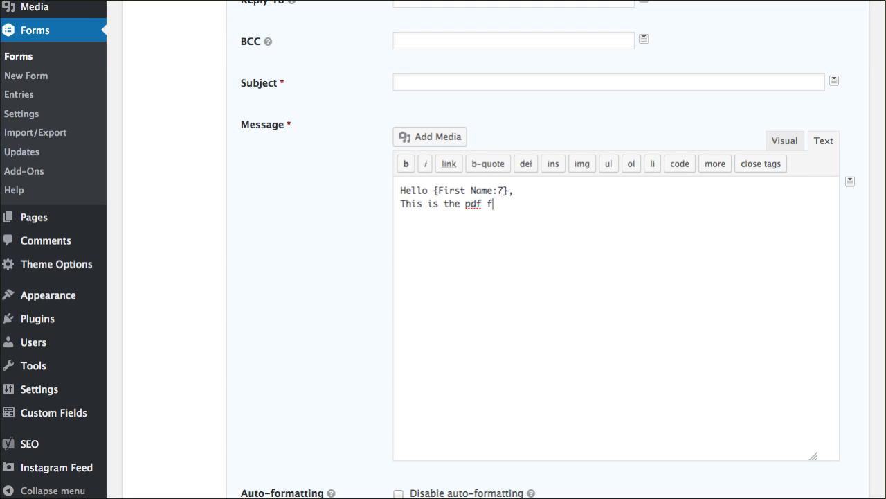
pyautogui.write('ile.')
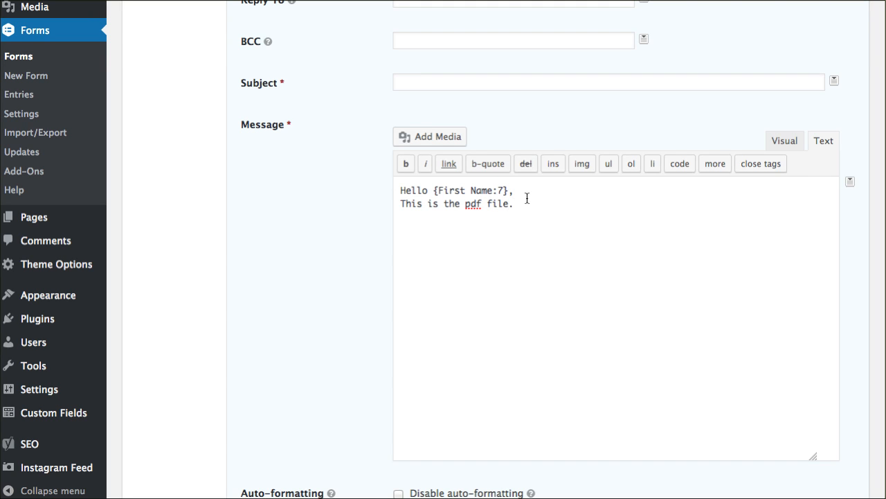
pyautogui.moveTo(438, 105)
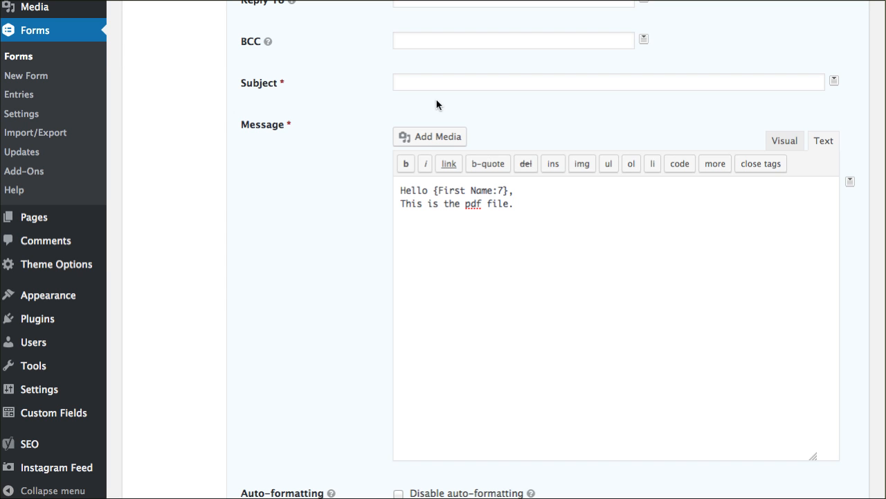
pyautogui.moveTo(629, 166)
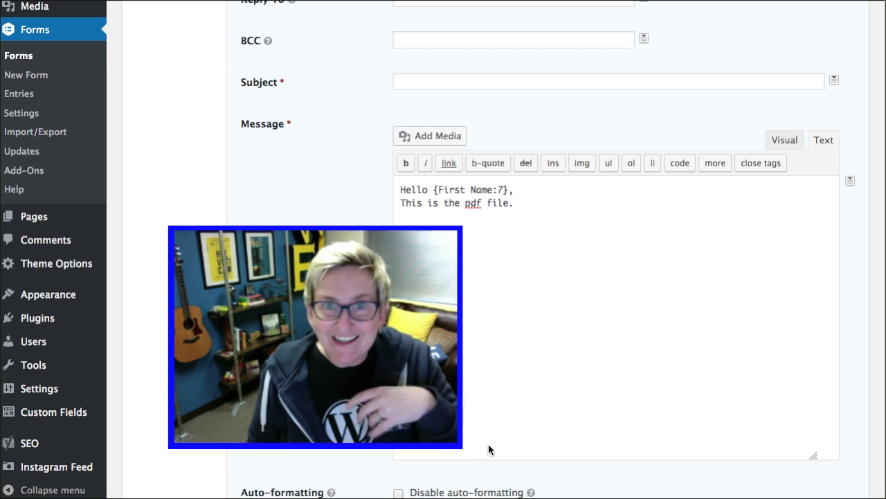
pyautogui.moveTo(450, 449)
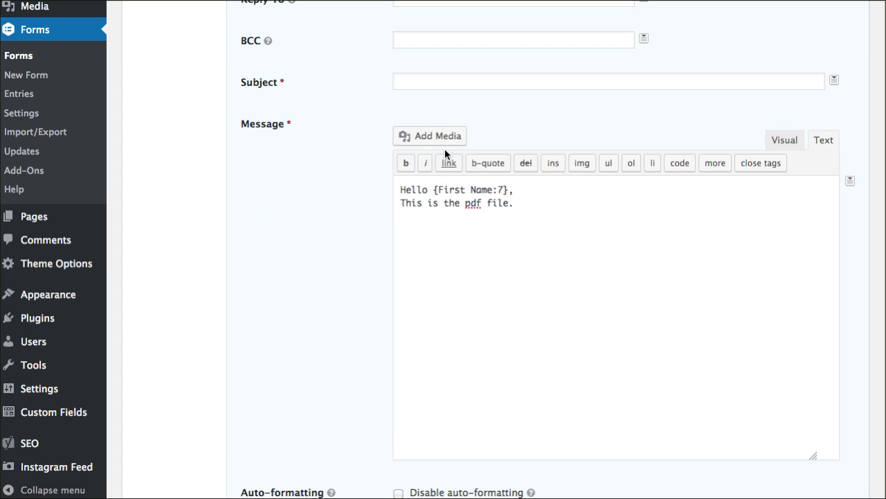
pyautogui.click(429, 135)
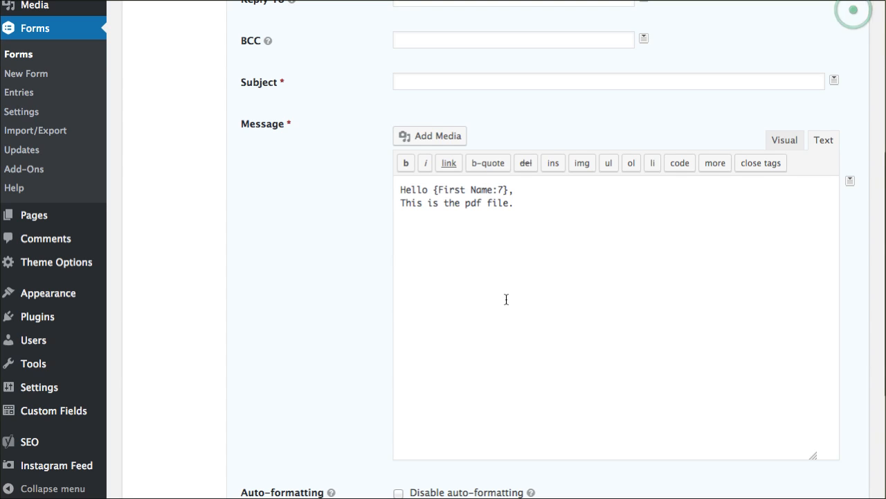
pyautogui.write('http://thervshowusa.com/wp-content/uploads/2017/01/Certified_VIP_Sample1.pdf')
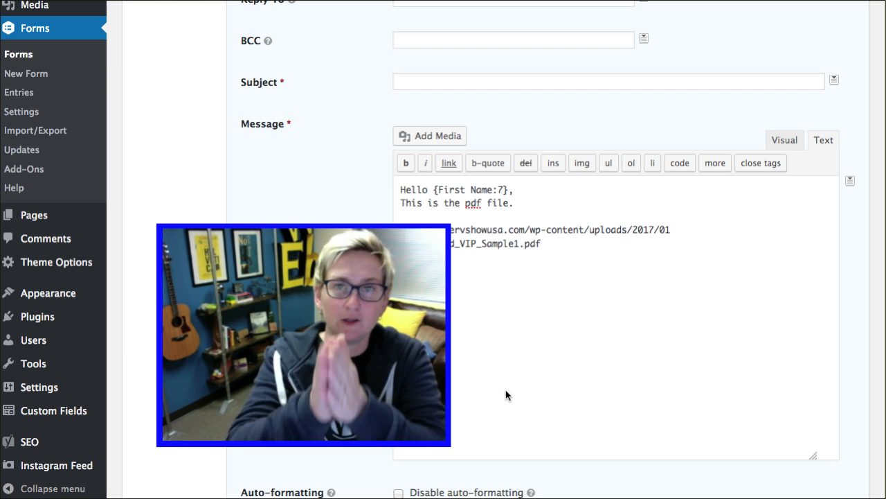
pyautogui.moveTo(419, 396)
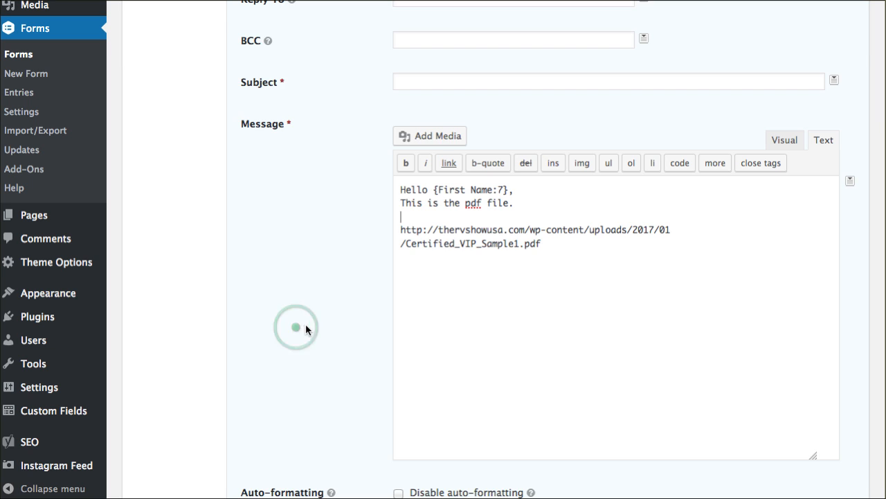
# Enable conditional logic with the rule 'Select a Dealer is Houston - Co…' so only that choice sends it.
pyautogui.scroll(-3)
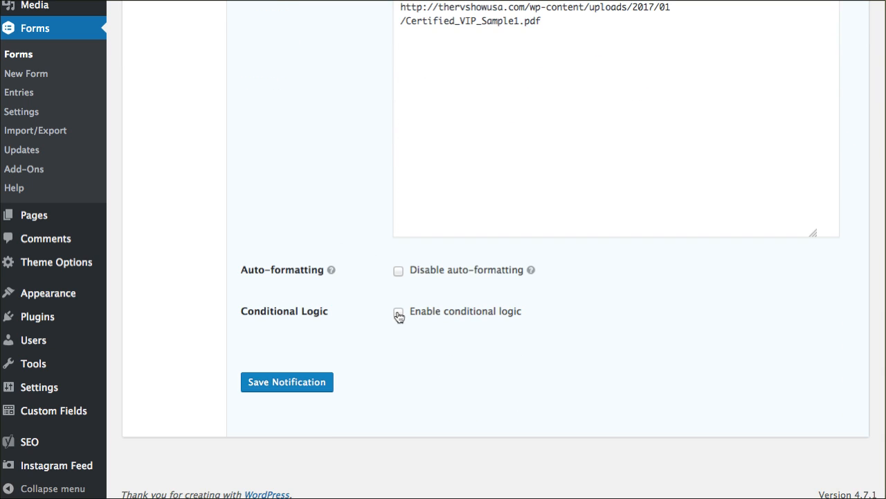
pyautogui.click(399, 313)
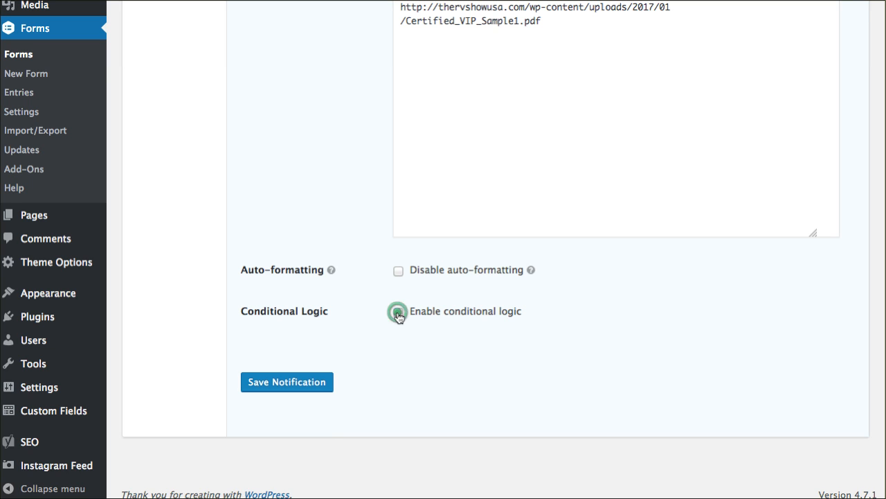
pyautogui.click(399, 311)
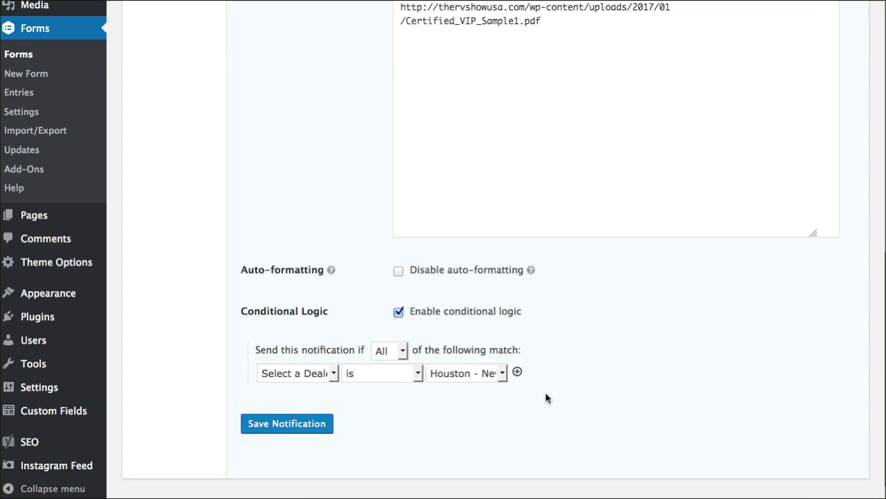
pyautogui.moveTo(280, 363)
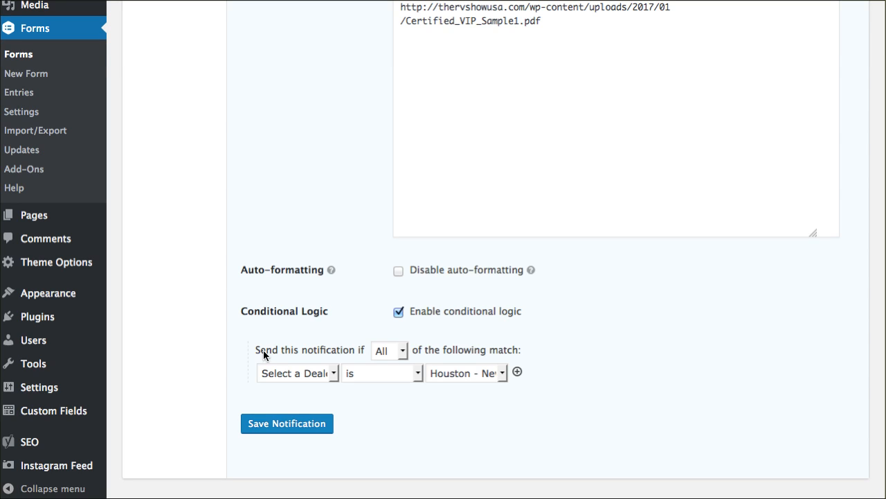
pyautogui.moveTo(383, 363)
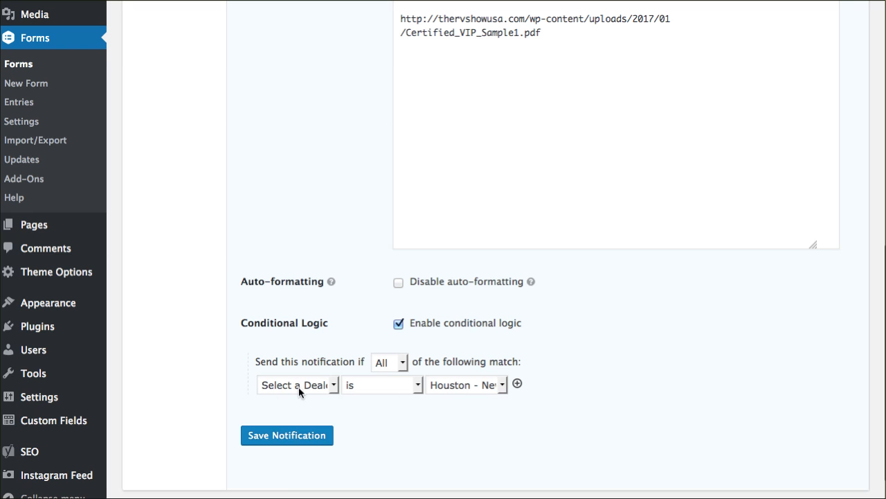
pyautogui.click(297, 385)
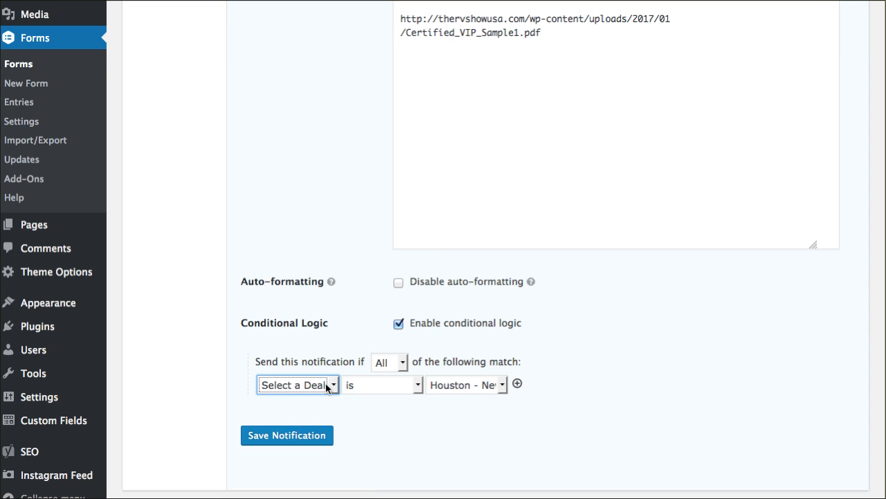
pyautogui.moveTo(298, 390)
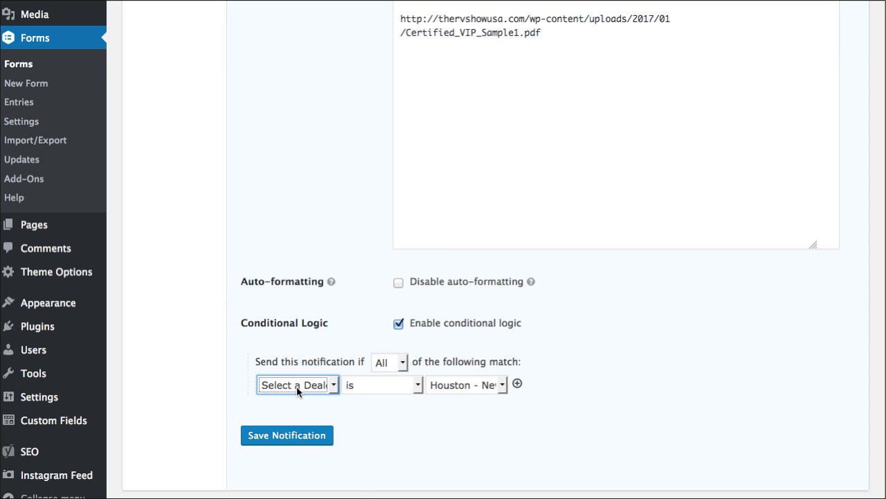
pyautogui.click(465, 385)
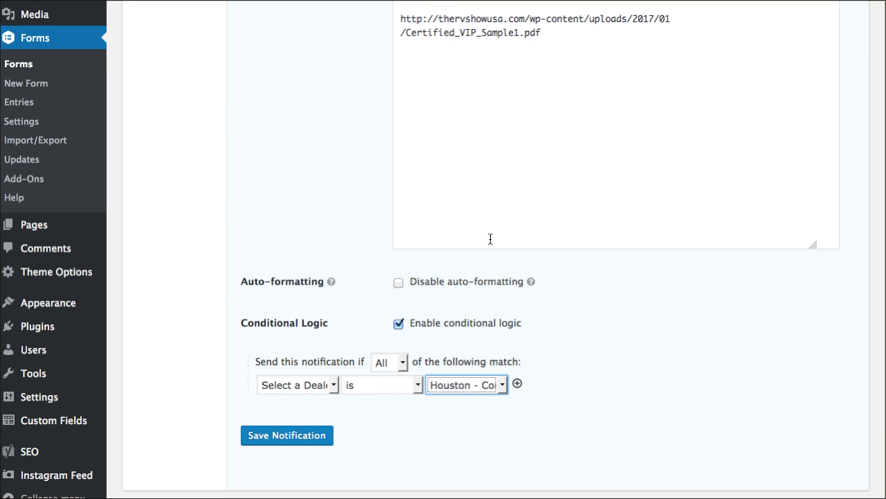
pyautogui.scroll(3)
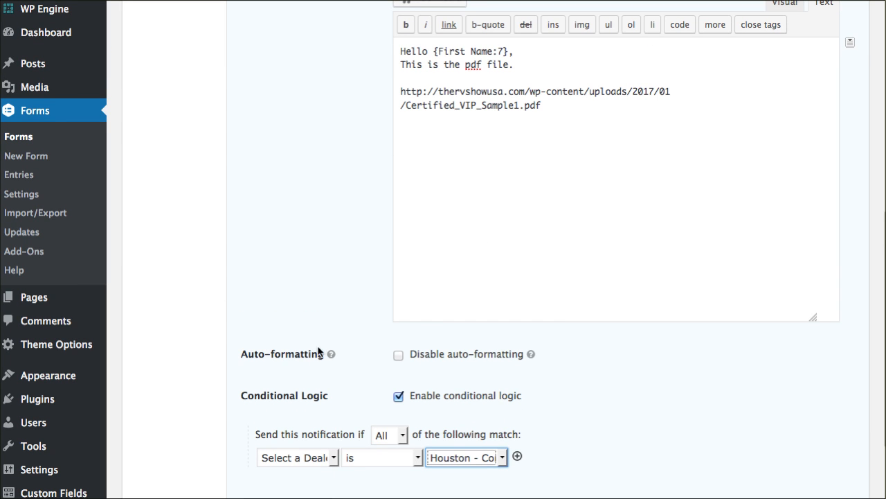
pyautogui.scroll(-3)
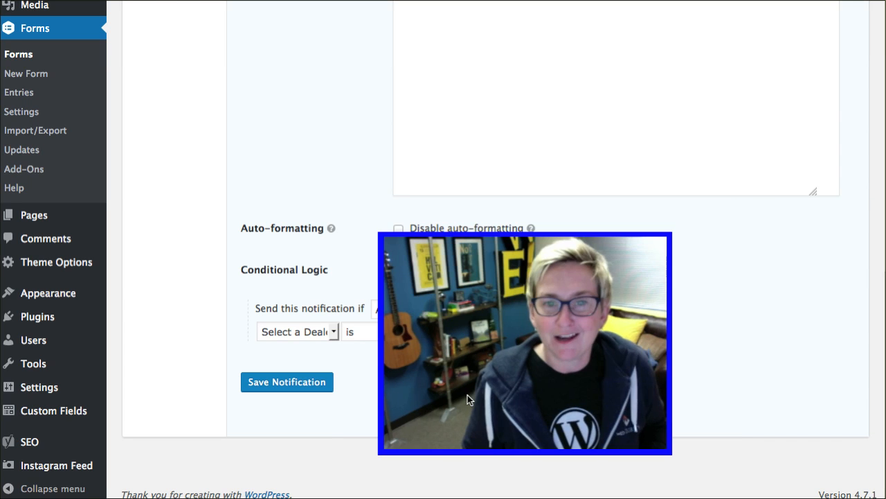
pyautogui.moveTo(831, 435)
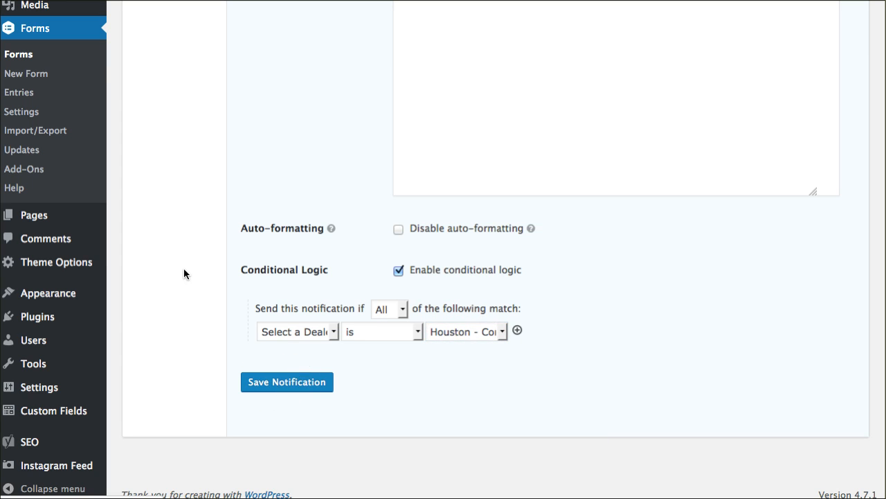
# Attempt Save Notification, hit the required-fields error, and go back to the notifications list.
pyautogui.click(286, 382)
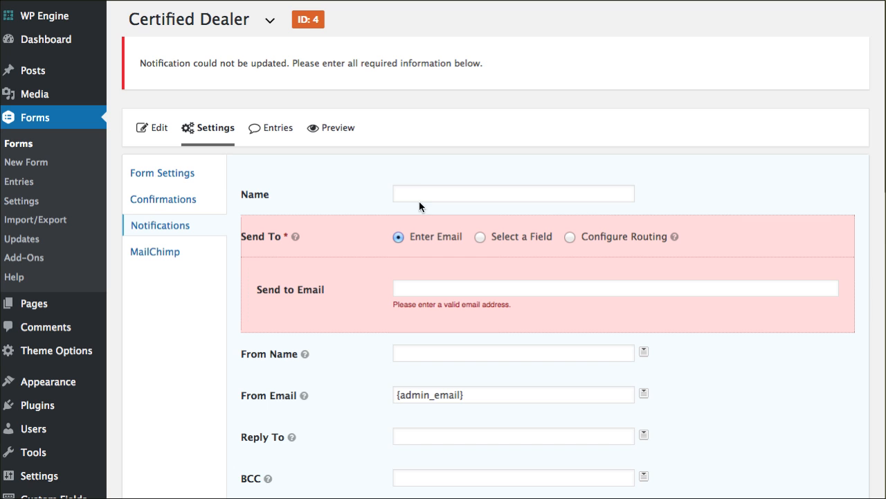
pyautogui.click(512, 193)
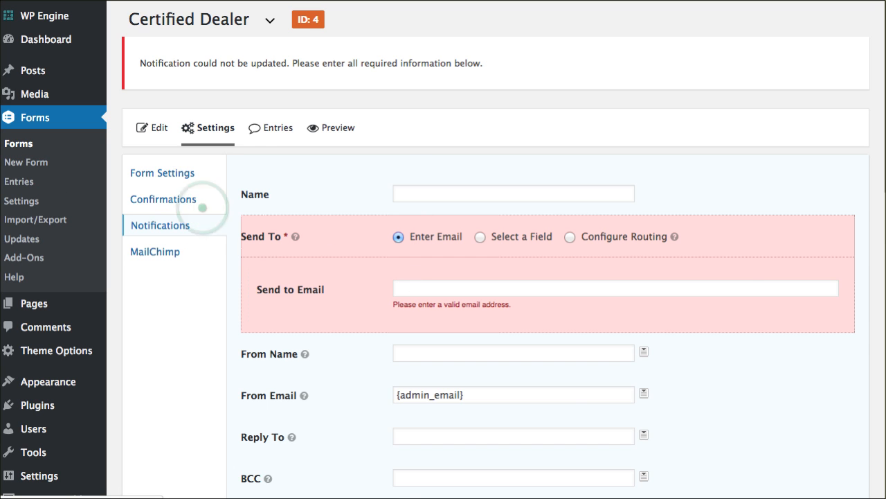
pyautogui.click(160, 225)
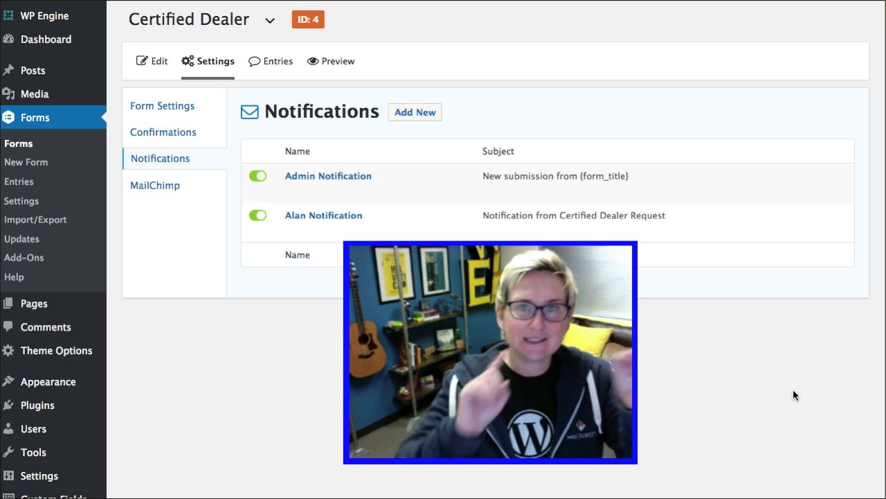